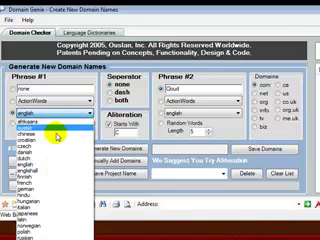
Choose the English dictionary as the Phrase #1 word source.
left_click(40, 120)
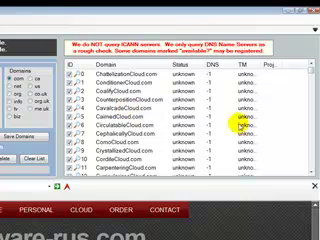
Scroll down through the generated Cloud.com names, all still showing unknown status.
scroll("down", 3)
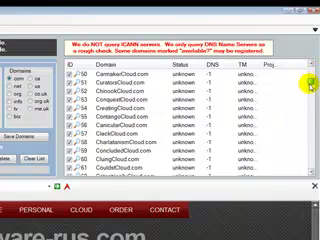
scroll("down", 3)
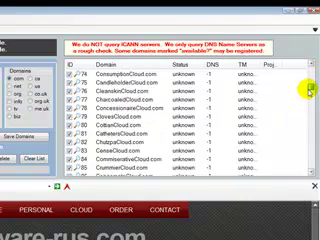
scroll("down", 3)
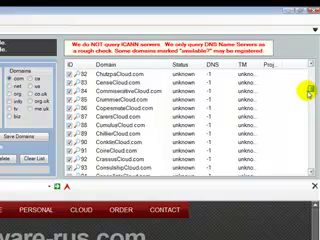
scroll("down", 3)
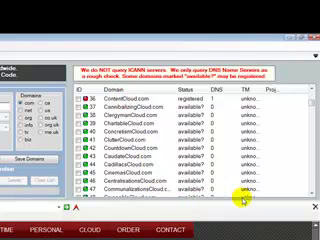
Scroll further down the checked list to review available and registered Cloud.com names.
scroll("down", 3)
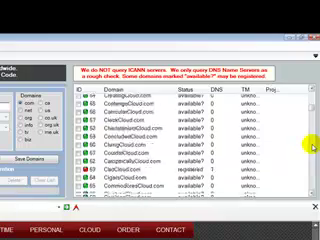